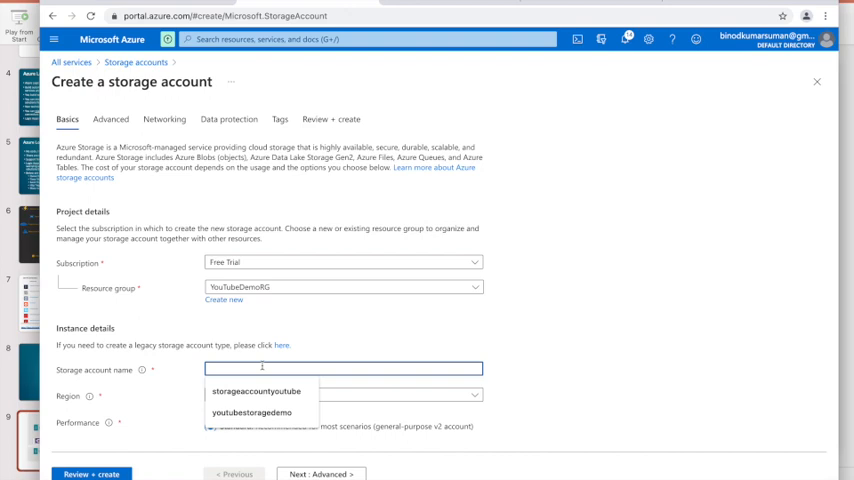
- Type 'youtube' as the start of the new resource's name
text(youtube)
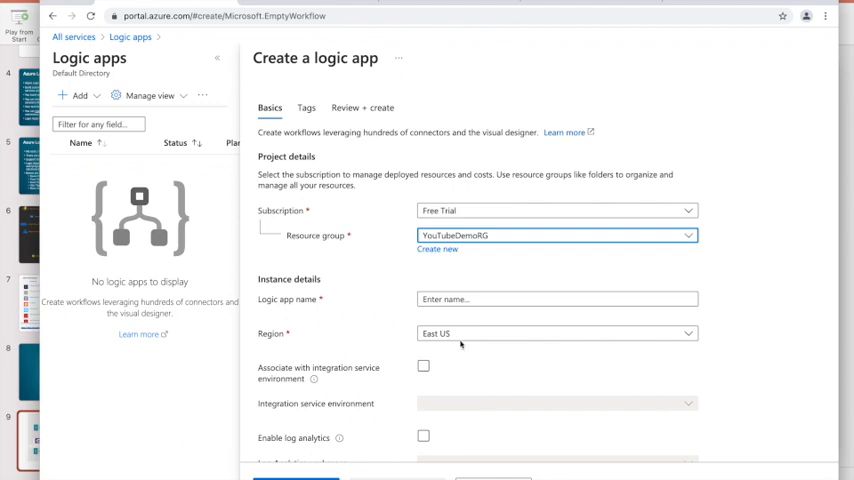
- Select a setting on the logic app Basics form for YouTubeDemoRG in East US
click(274, 477)
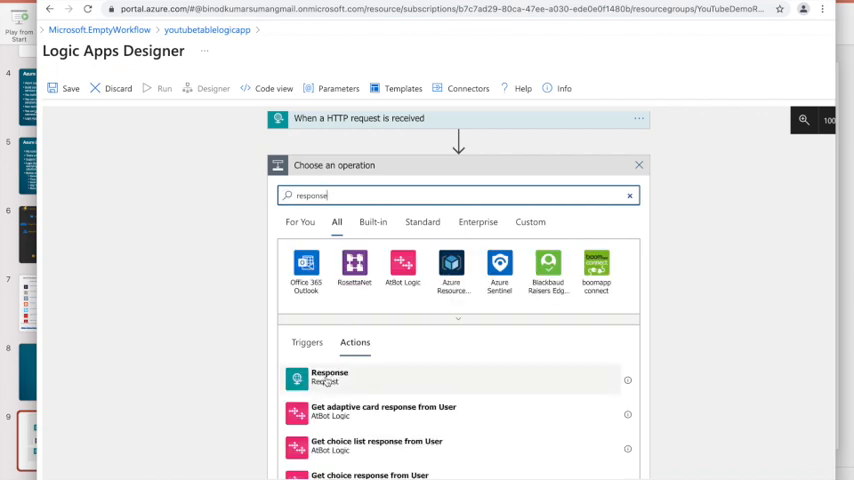
- Pick the Response action to follow the HTTP request trigger
click(329, 377)
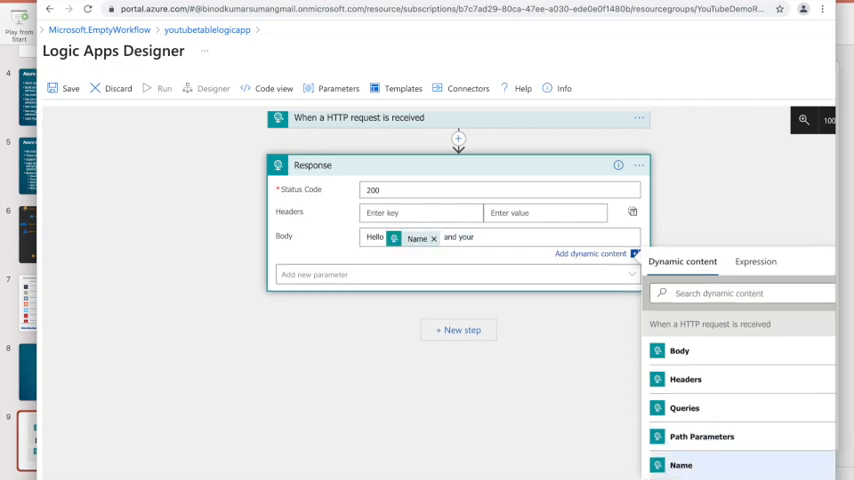